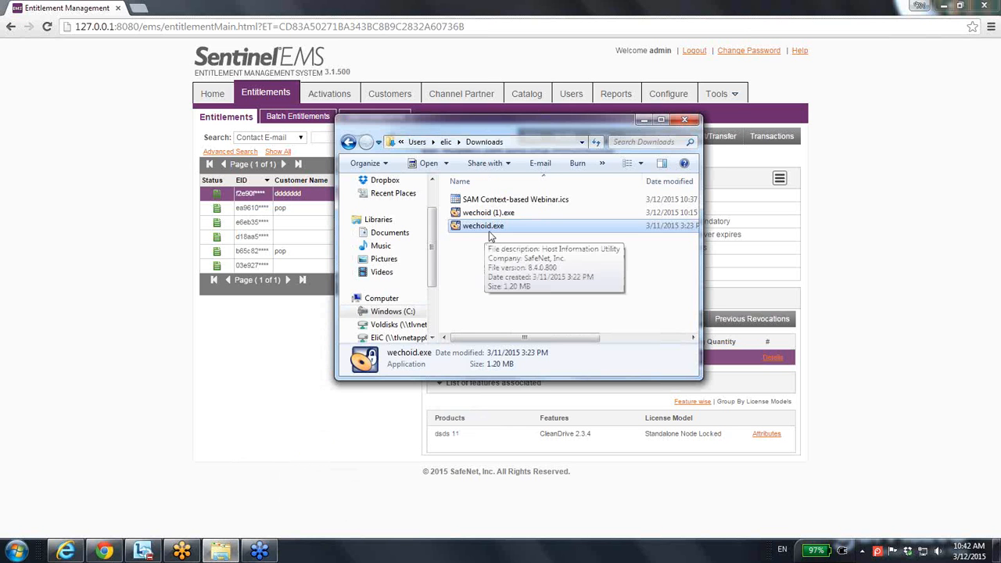
pyautogui.moveTo(645, 120)
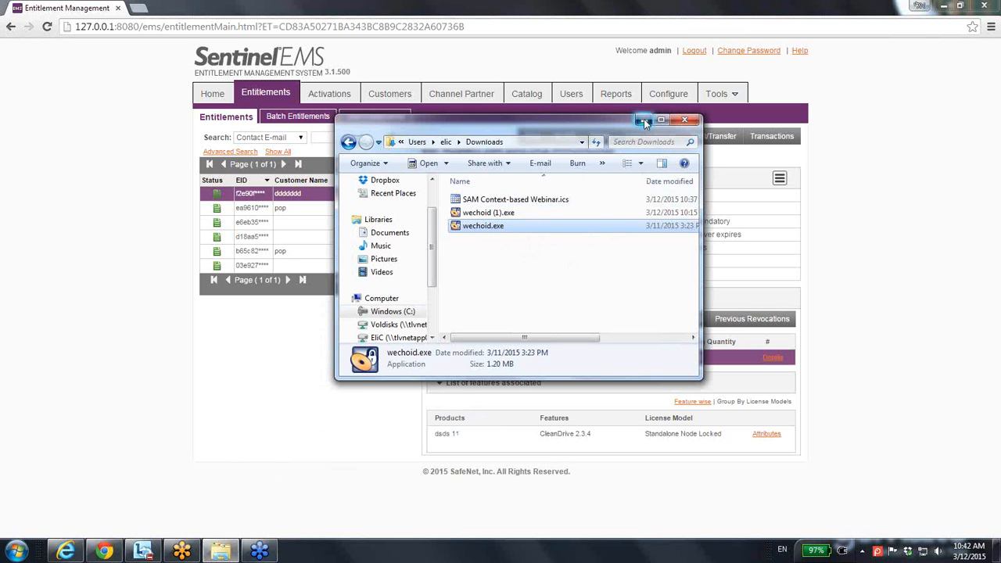
# - Minimize the Explorer Downloads window to reveal the Sentinel EMS entitlement details
pyautogui.click(684, 120)
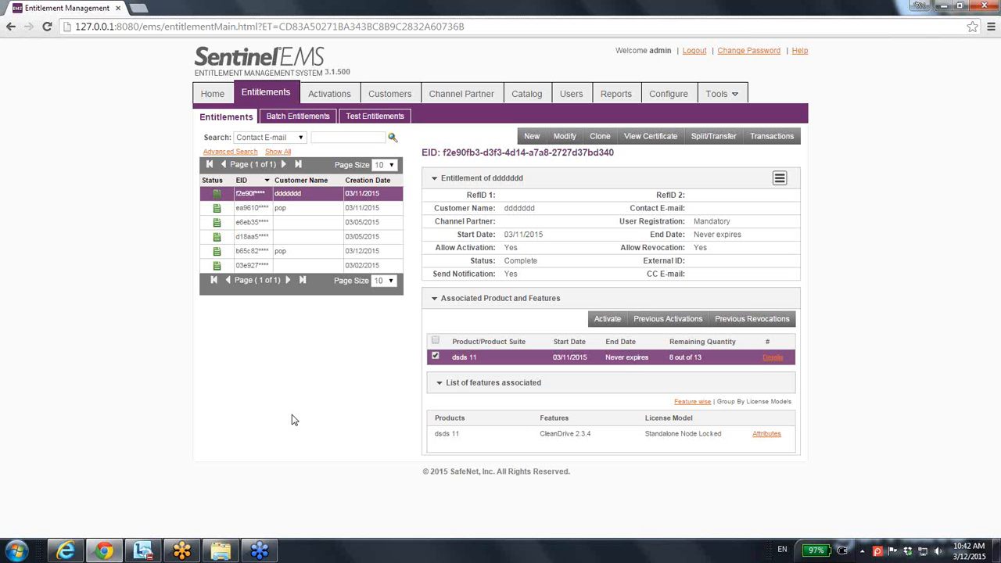
pyautogui.moveTo(602, 469)
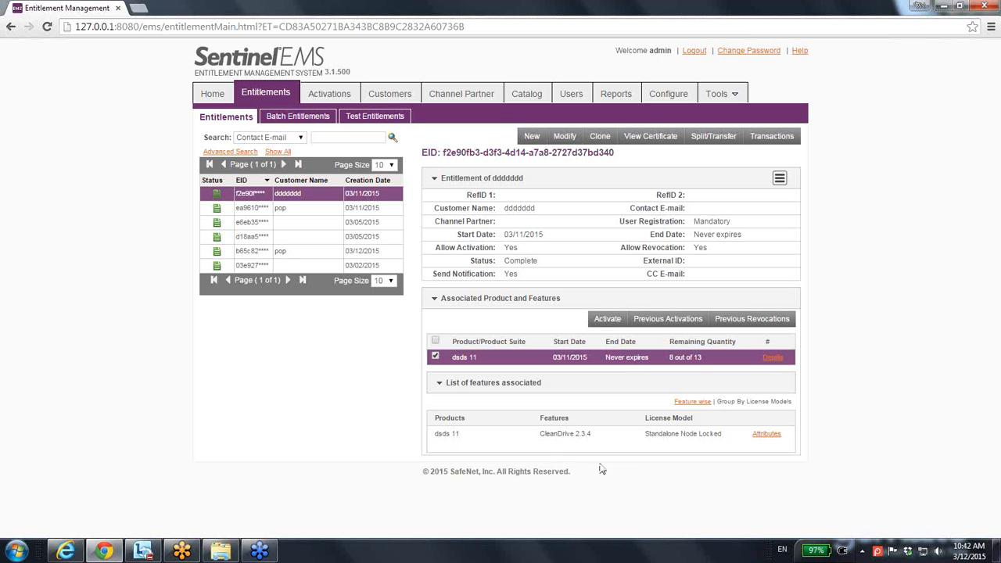
pyautogui.moveTo(306, 219)
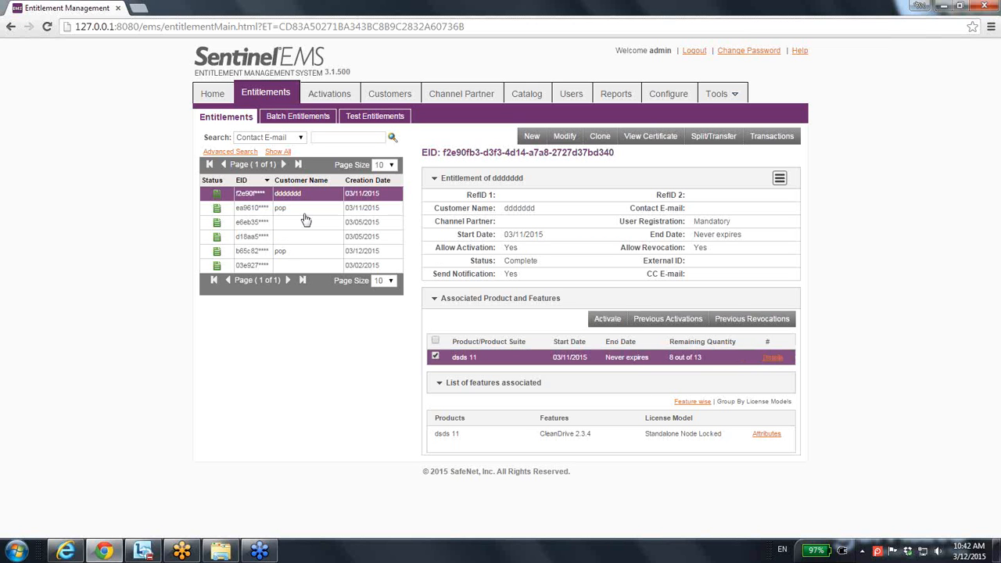
pyautogui.moveTo(626, 305)
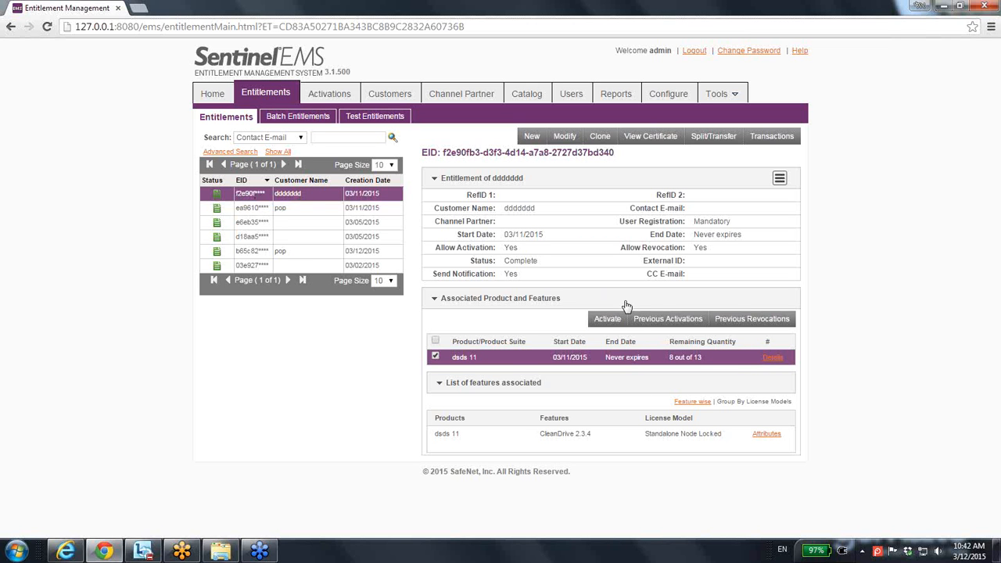
# - Activate dsds 11 and place the cursor in the empty Client 1 info field
pyautogui.click(606, 318)
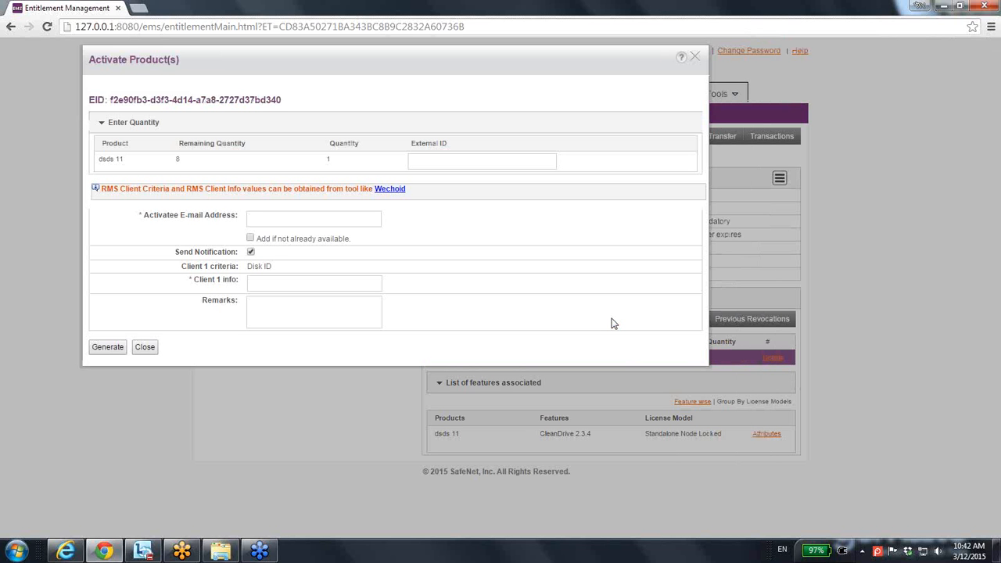
pyautogui.moveTo(391, 199)
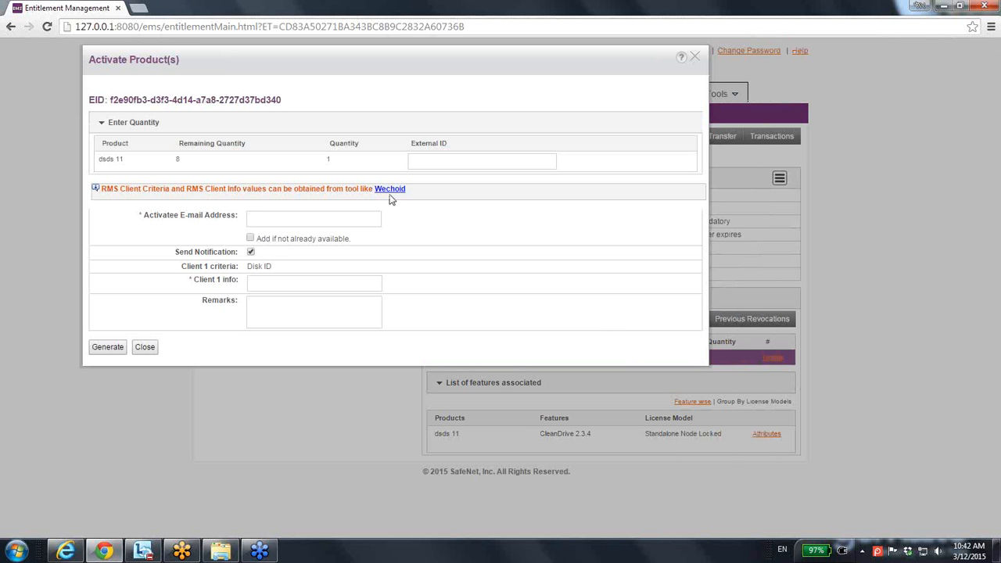
pyautogui.moveTo(386, 202)
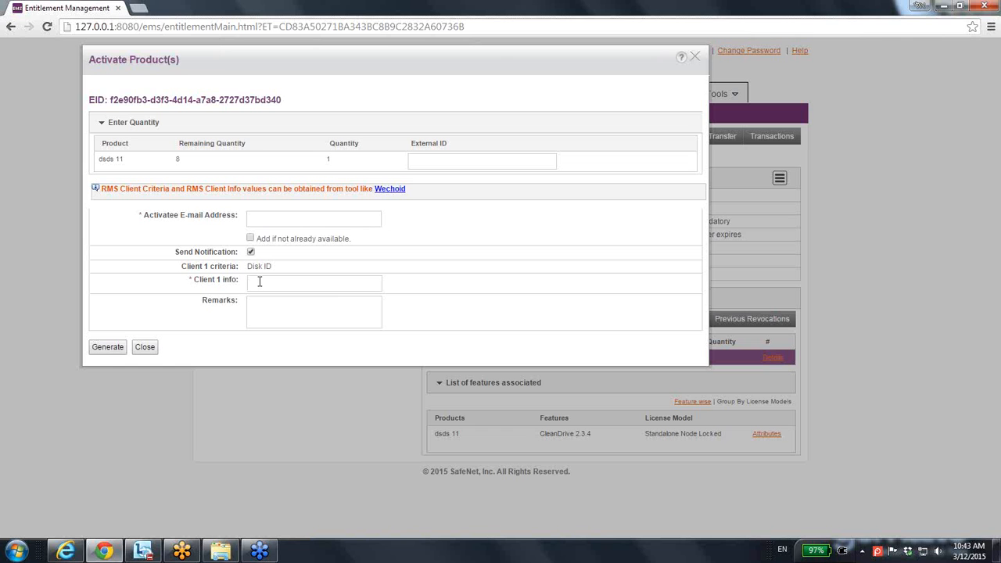
pyautogui.moveTo(230, 290)
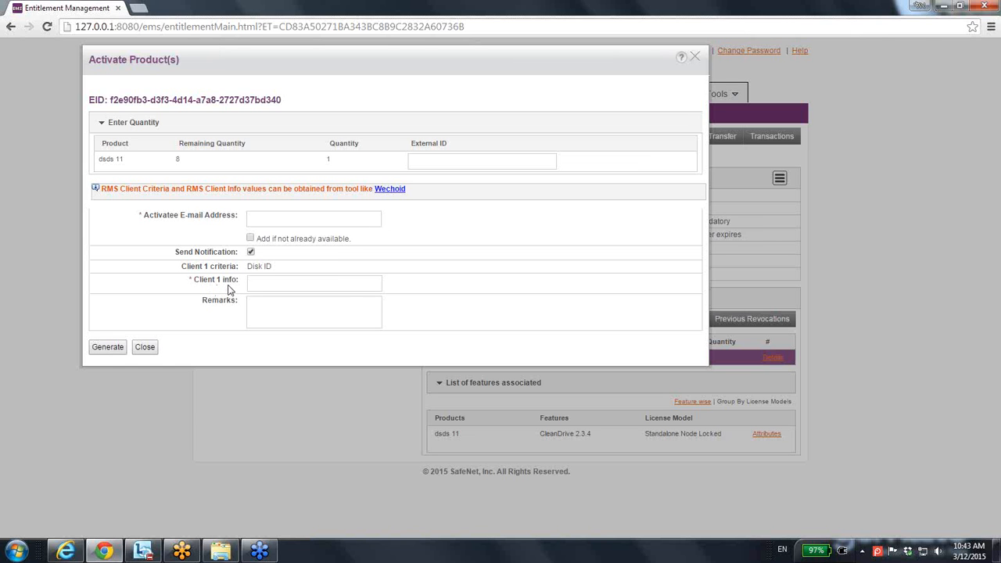
pyautogui.click(314, 283)
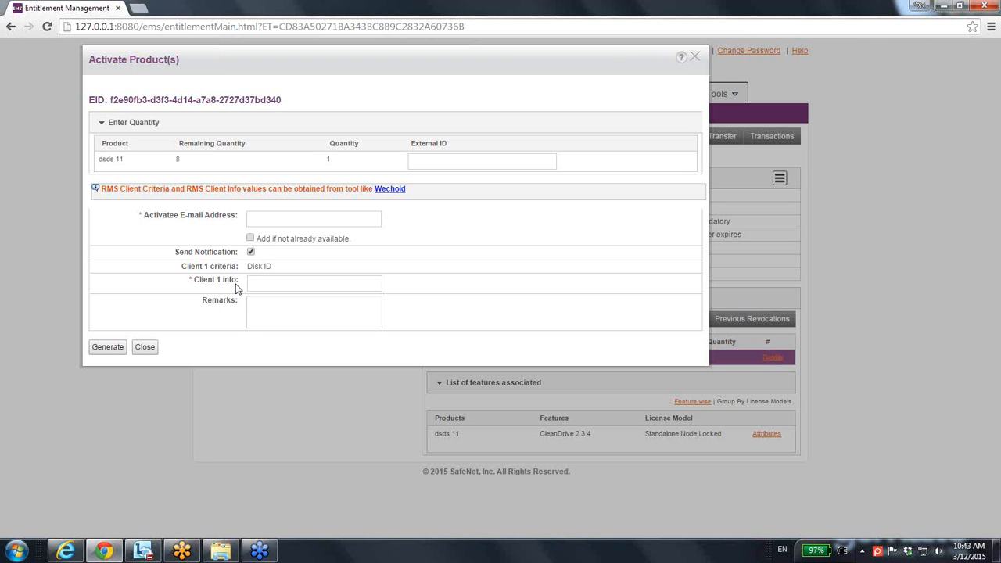
pyautogui.click(313, 282)
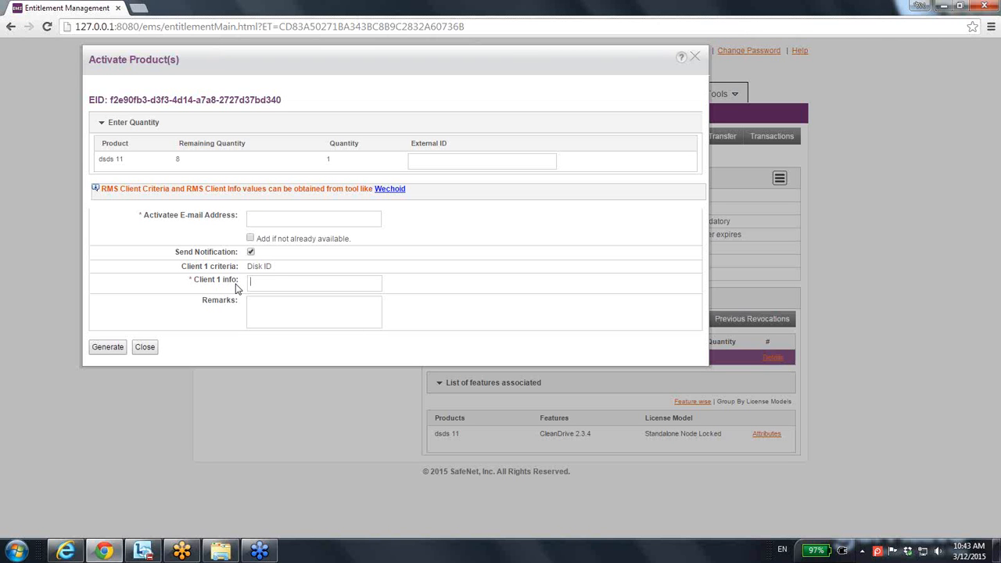
pyautogui.moveTo(204, 274)
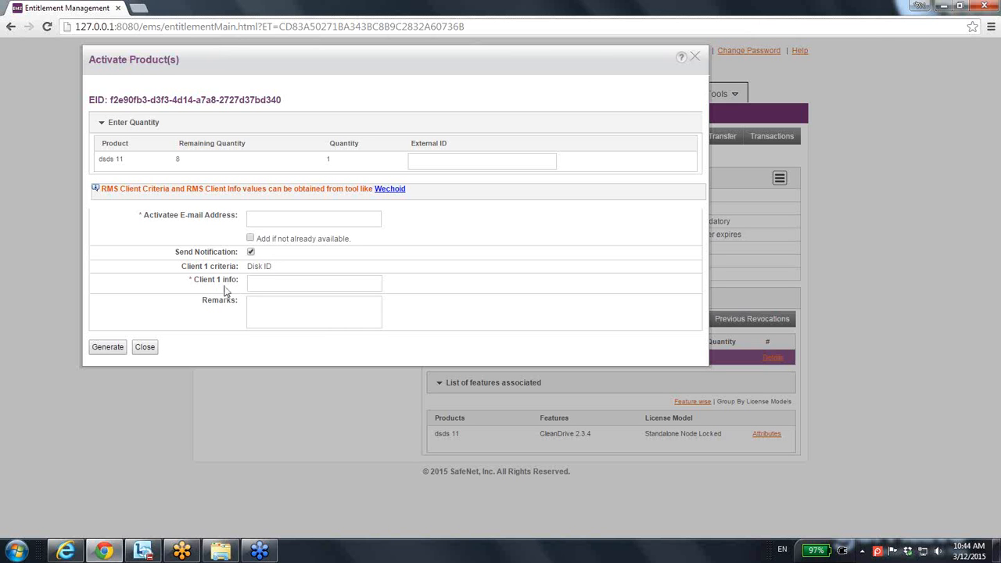
pyautogui.moveTo(207, 288)
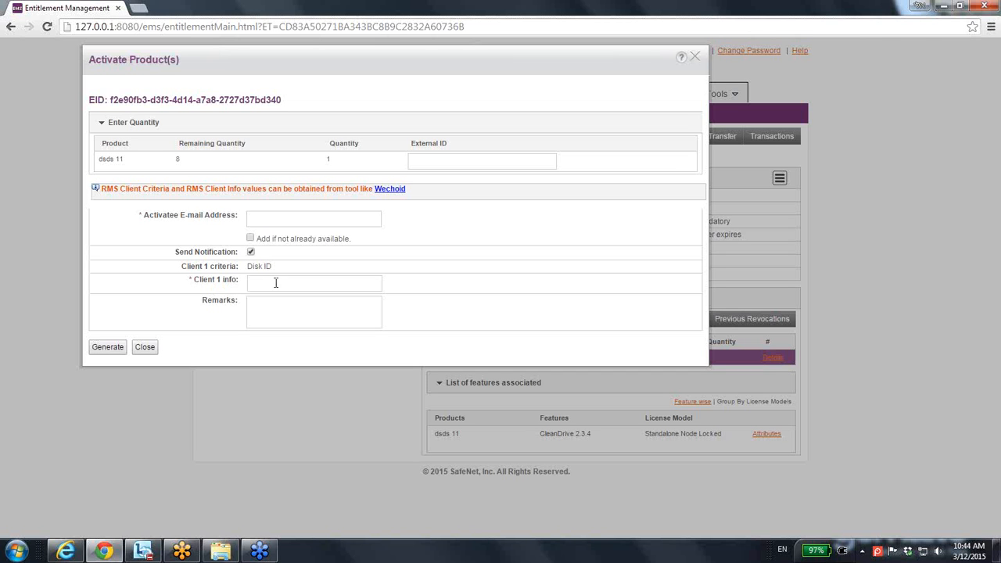
pyautogui.moveTo(269, 281)
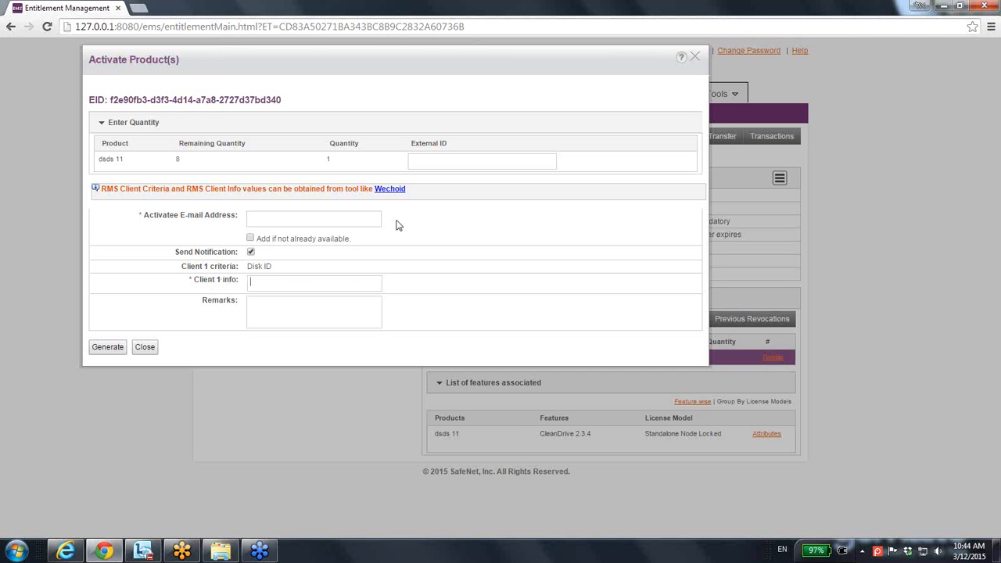
pyautogui.moveTo(389, 194)
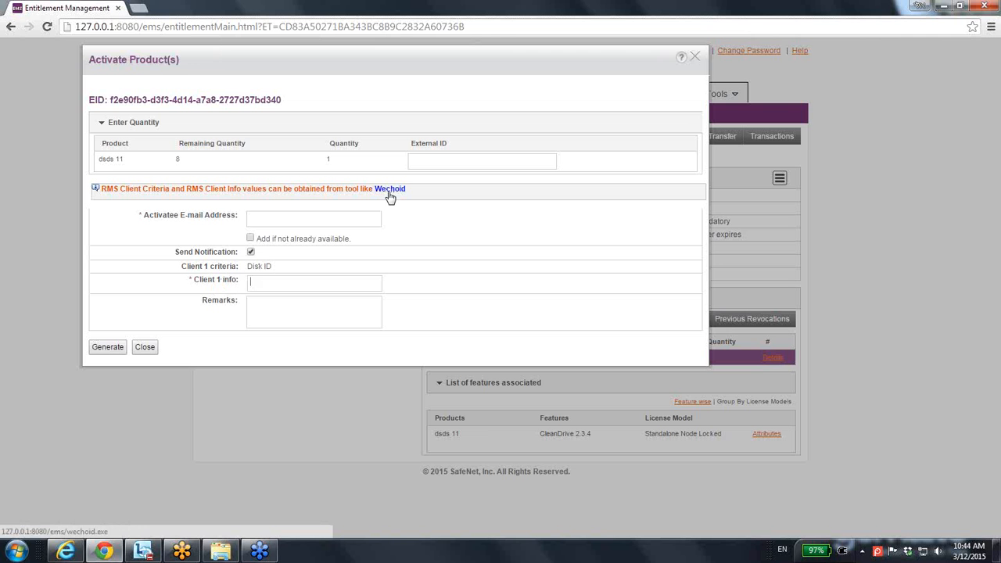
pyautogui.moveTo(244, 522)
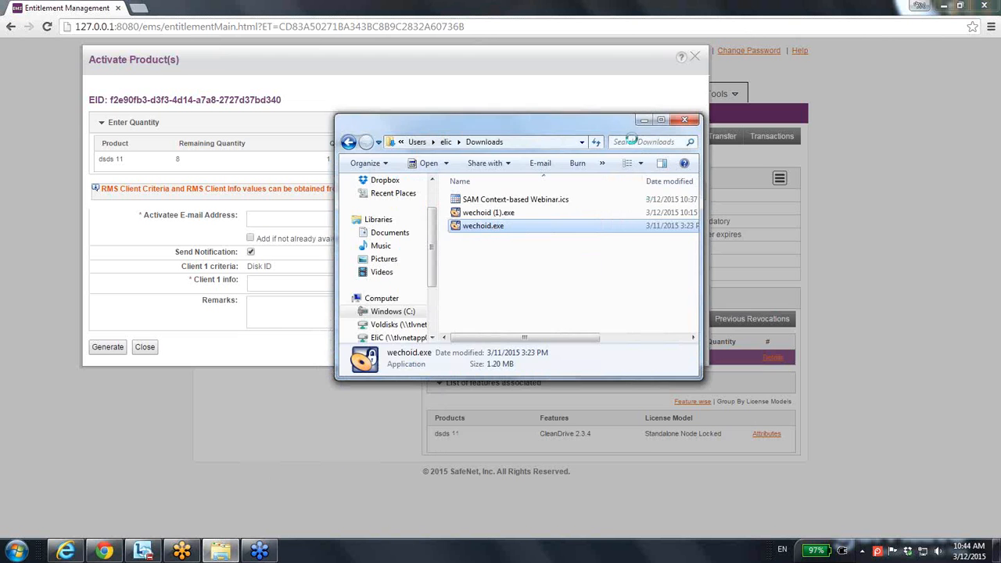
# - Run wechoid.exe, keep only Disk ID as the locking criterion, and select the code
pyautogui.doubleClick(483, 225)
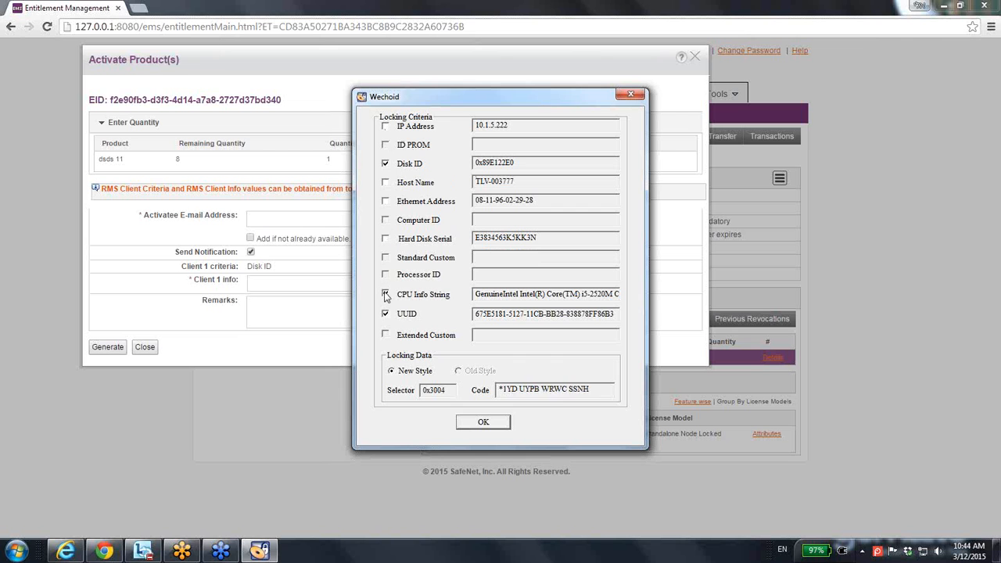
pyautogui.click(384, 294)
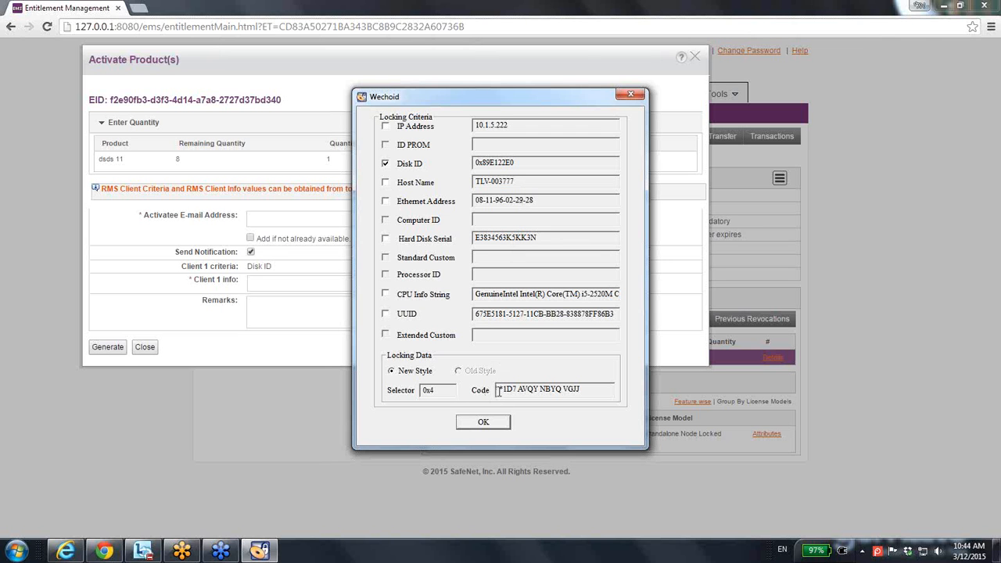
pyautogui.tripleClick(539, 389)
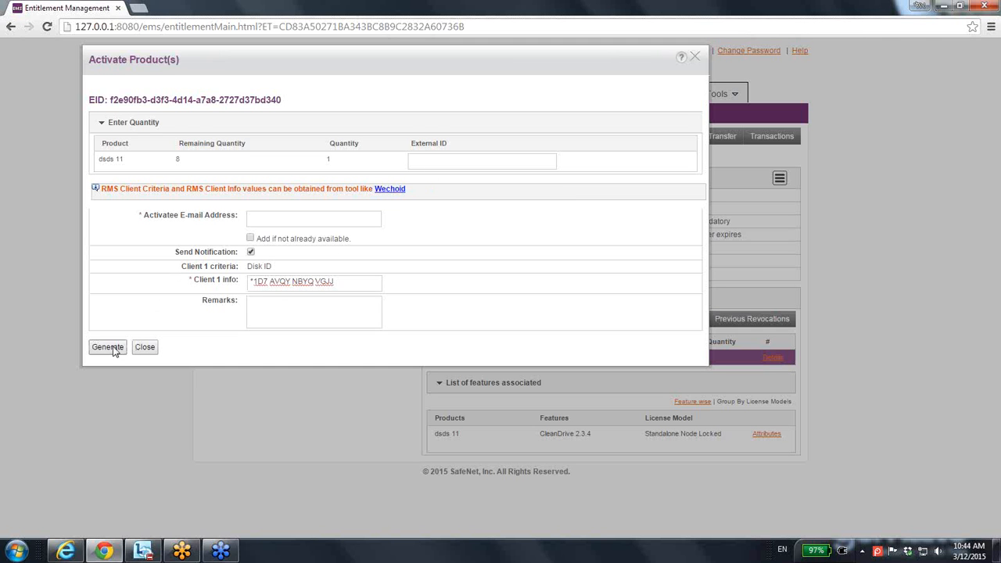
# - Fill in the missing activatee e-mail address and generate the license
pyautogui.click(107, 347)
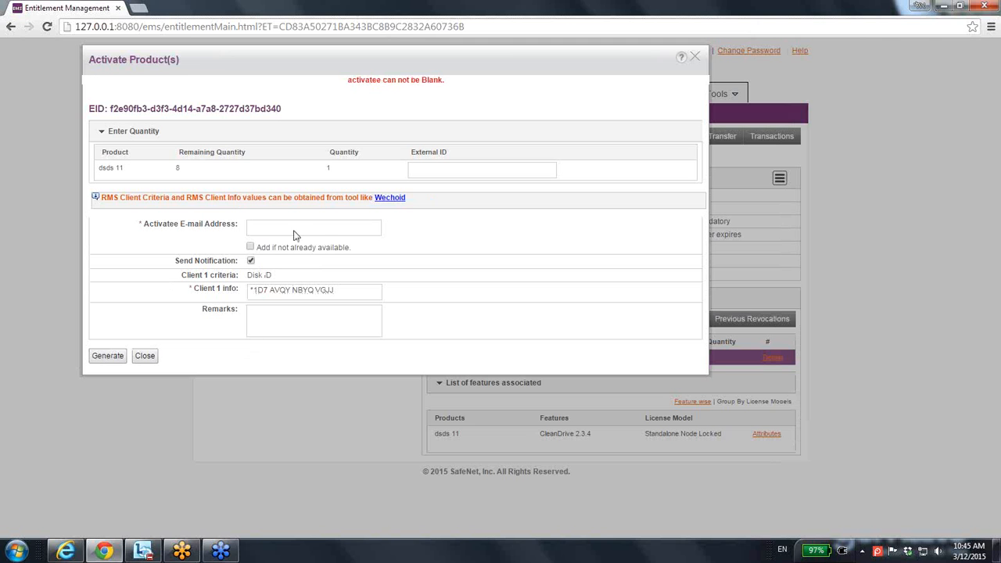
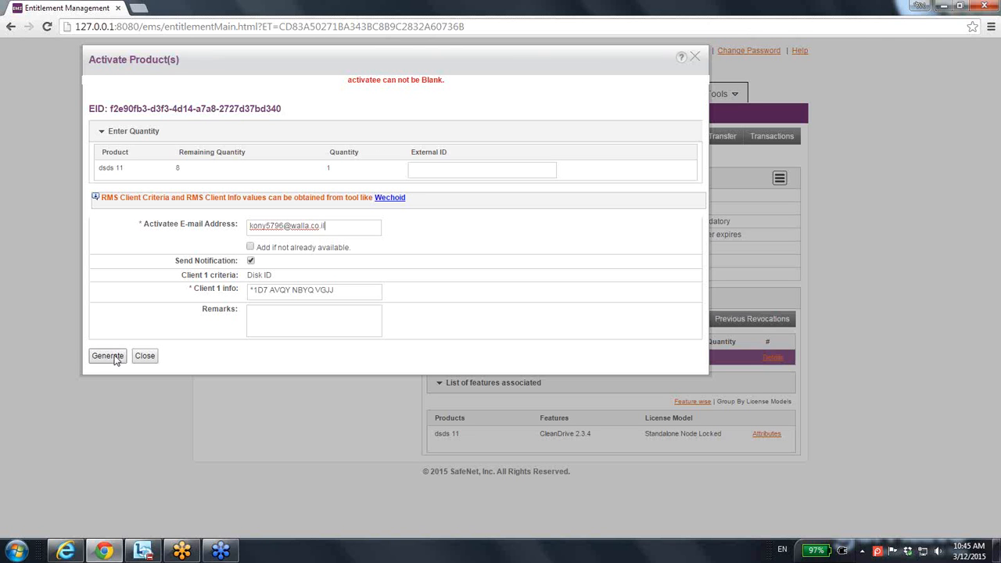
pyautogui.click(107, 356)
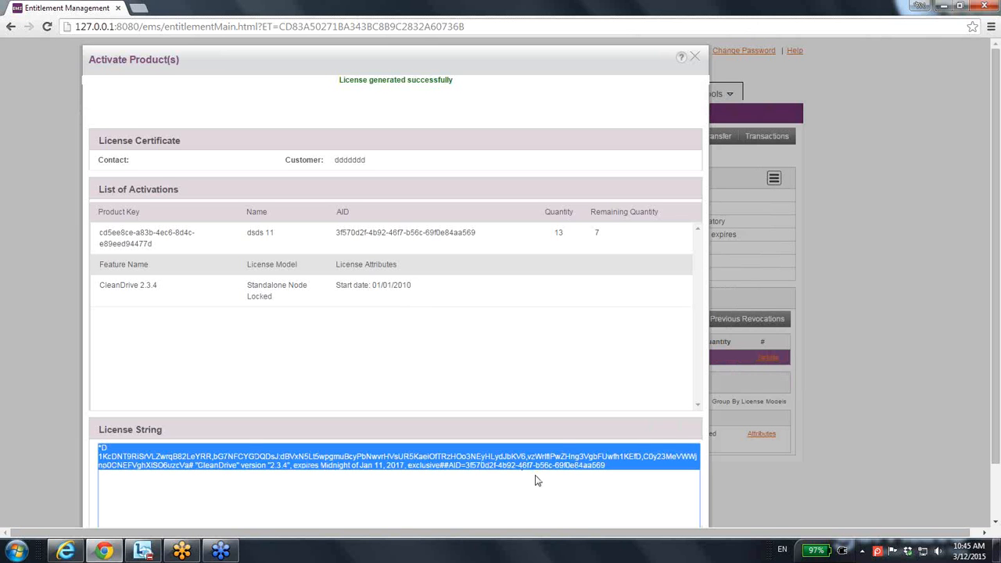
# - Close the Activate Product(s) license result dialog
pyautogui.click(694, 56)
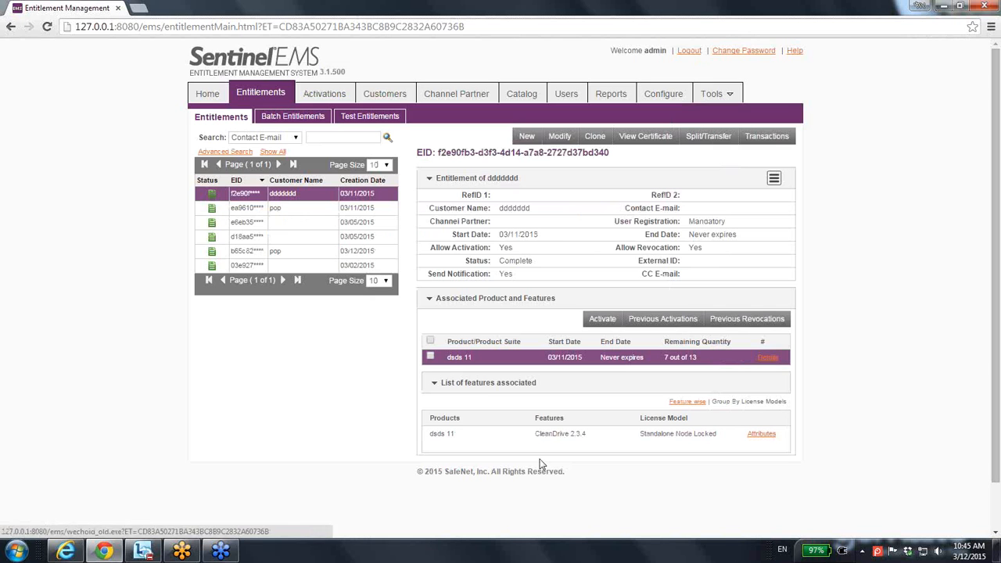
pyautogui.moveTo(246, 555)
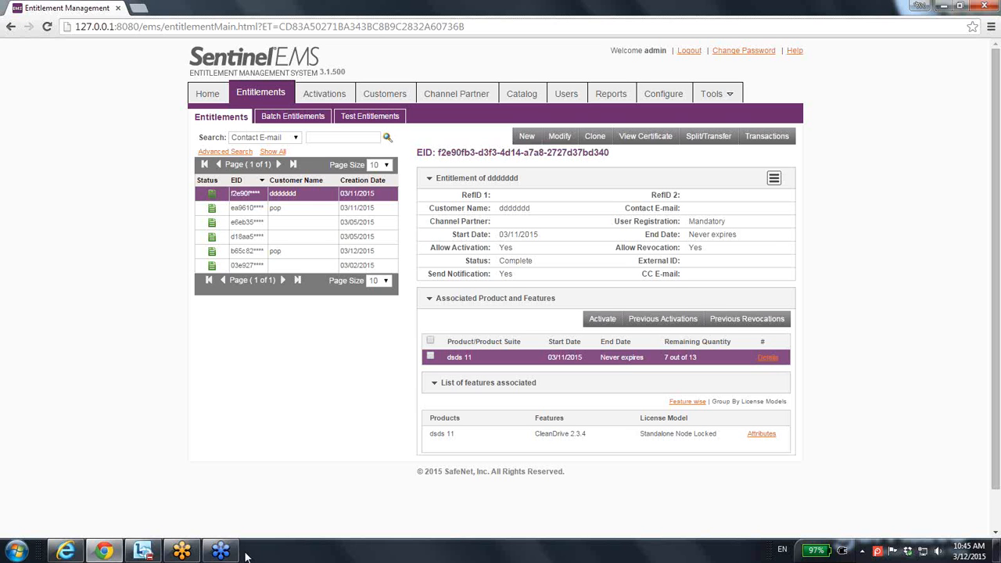
pyautogui.moveTo(836, 253)
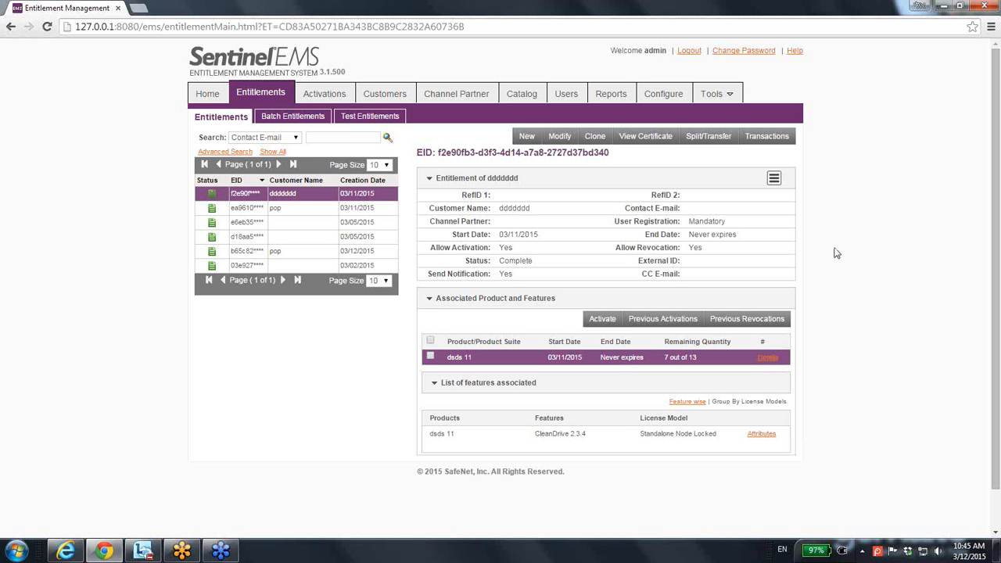